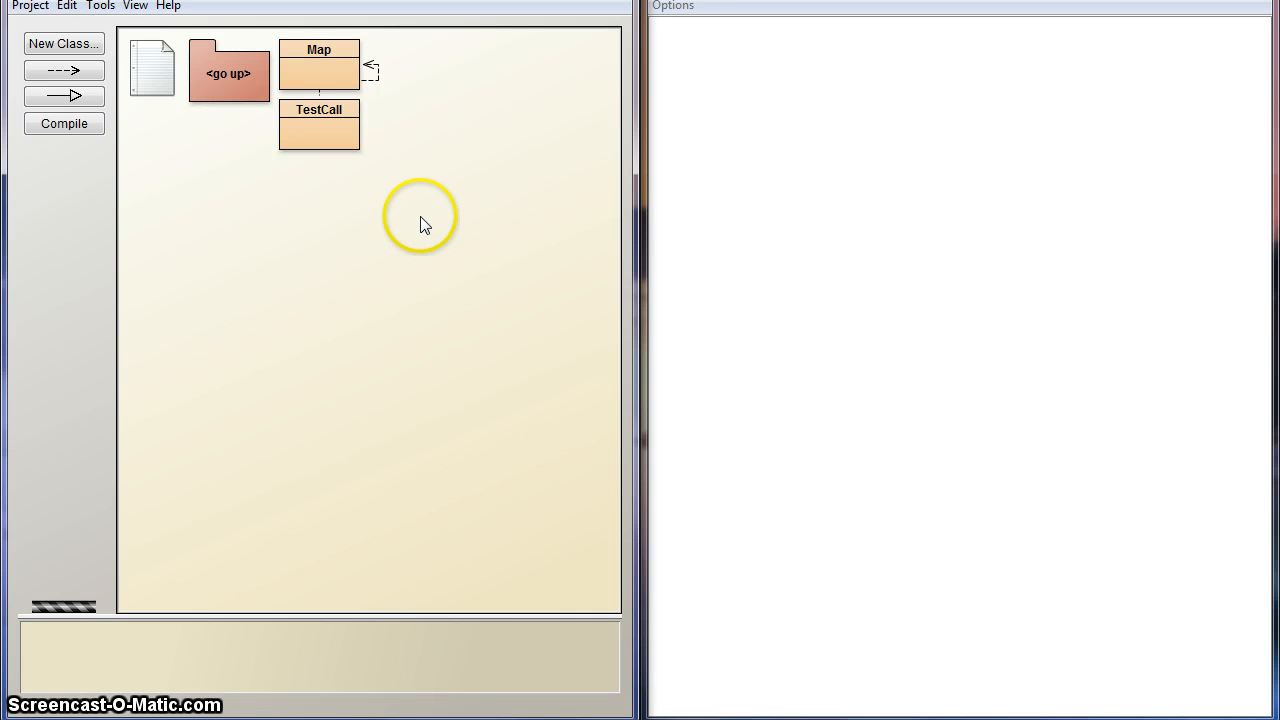
mouse_move(424, 100)
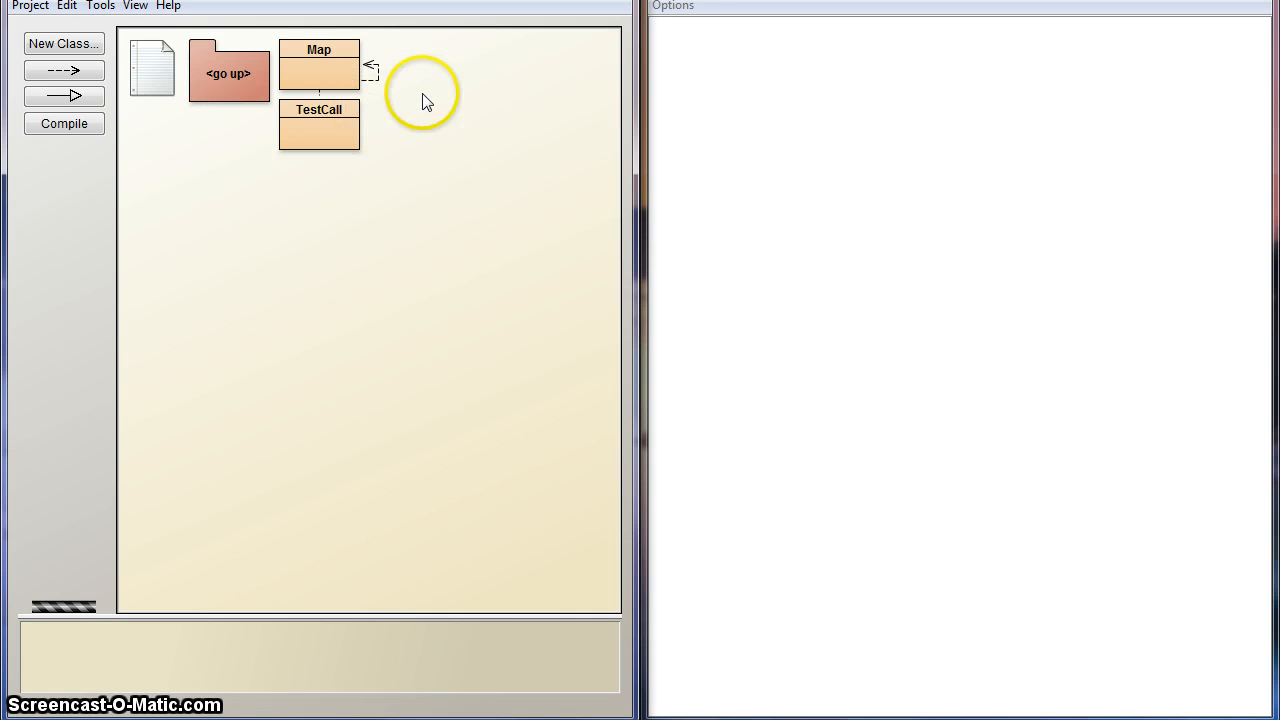
mouse_move(572, 96)
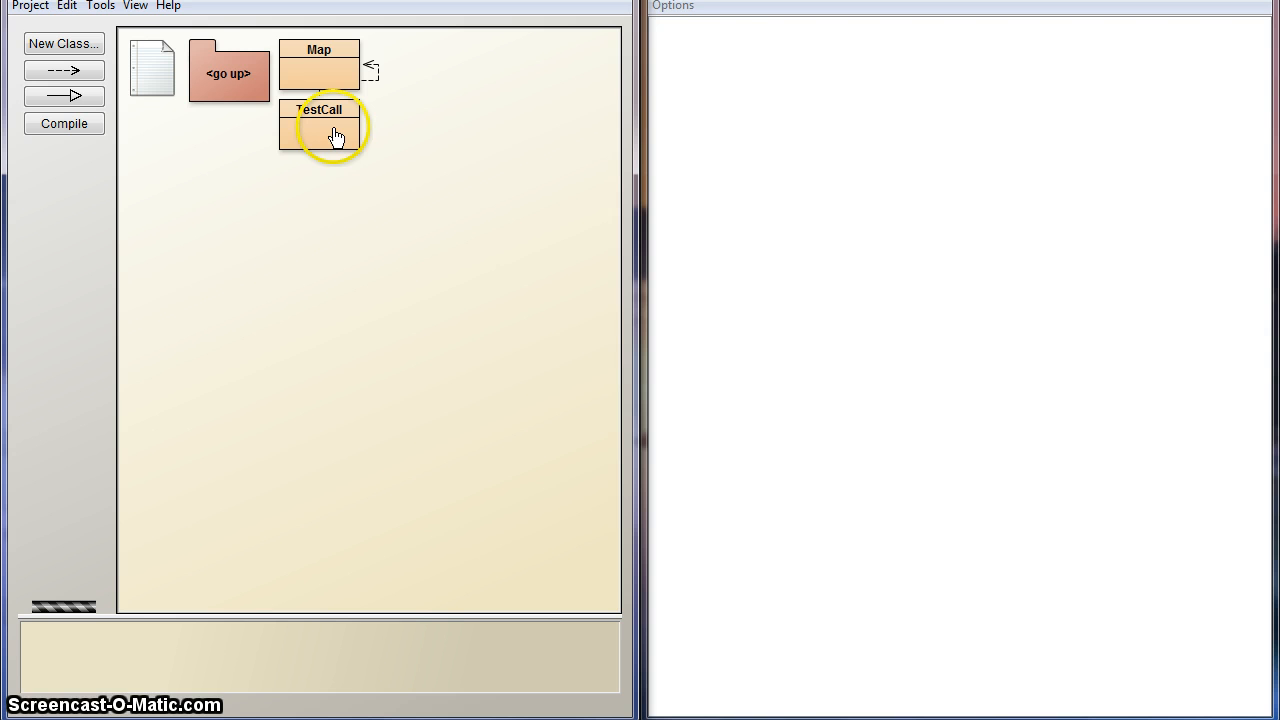
mouse_move(704, 28)
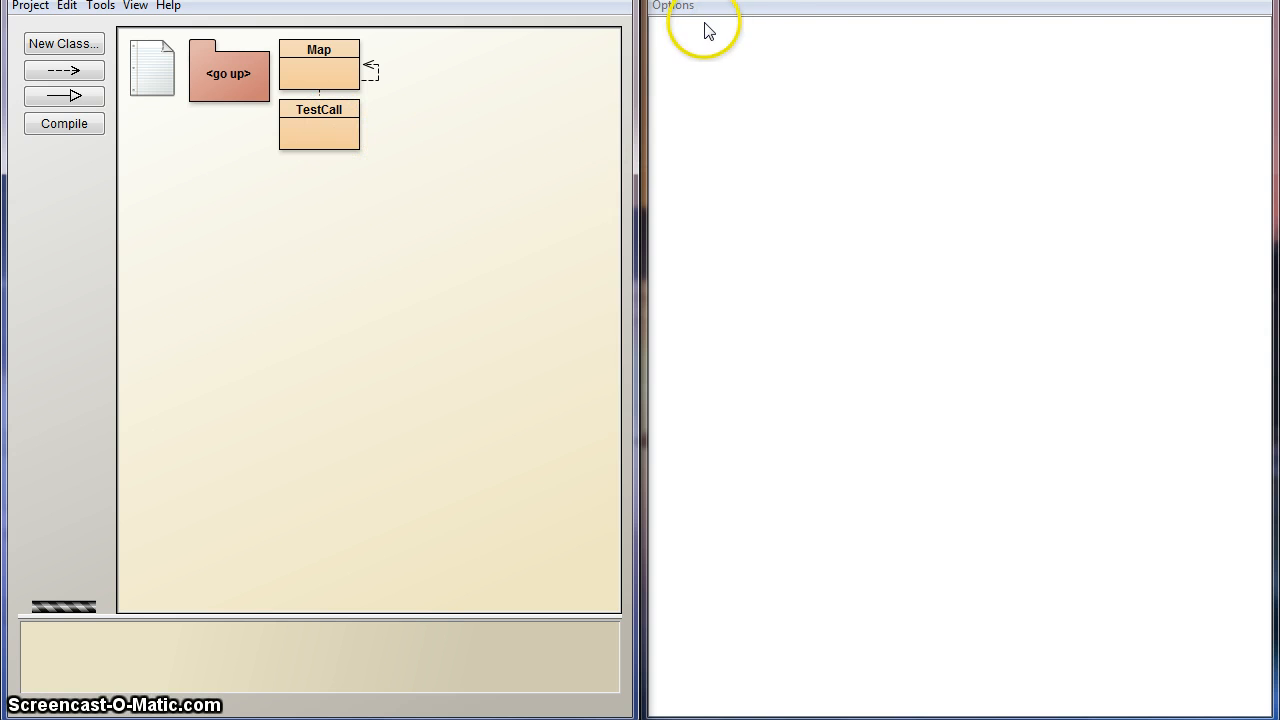
mouse_move(808, 424)
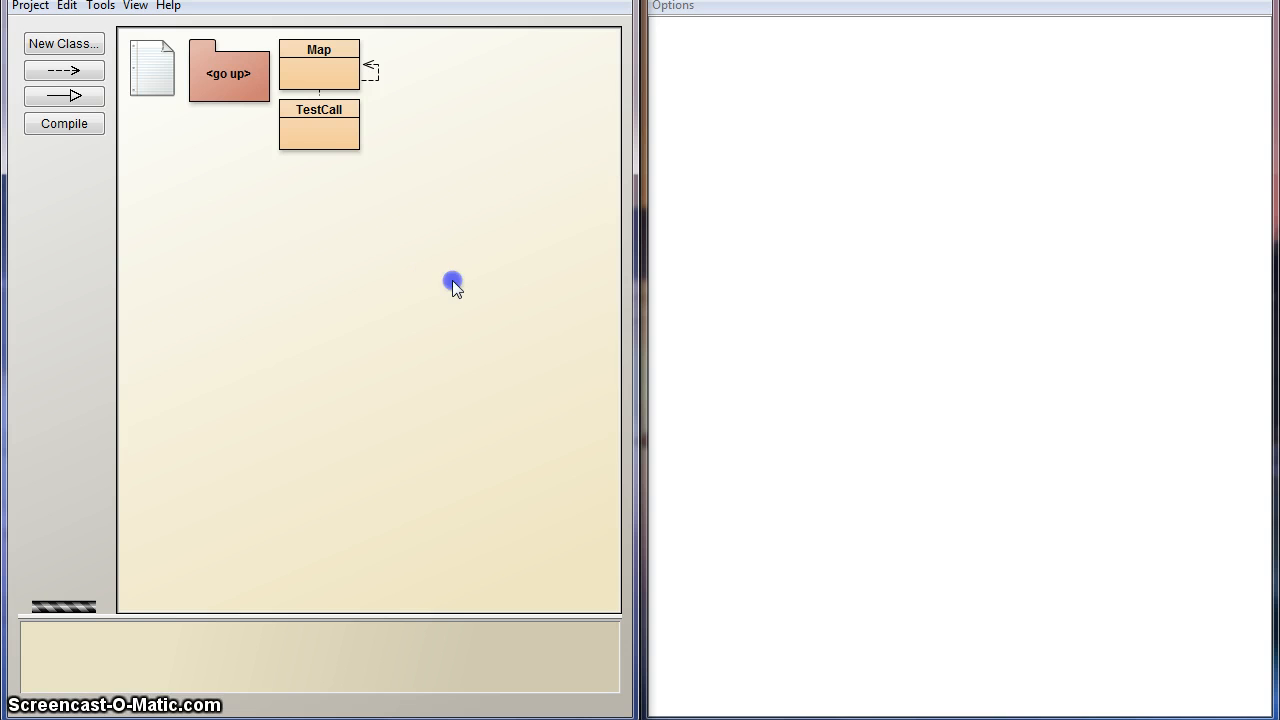
- Run TestCall's main(String[] args) with default empty arguments from the class context menu
click(480, 322)
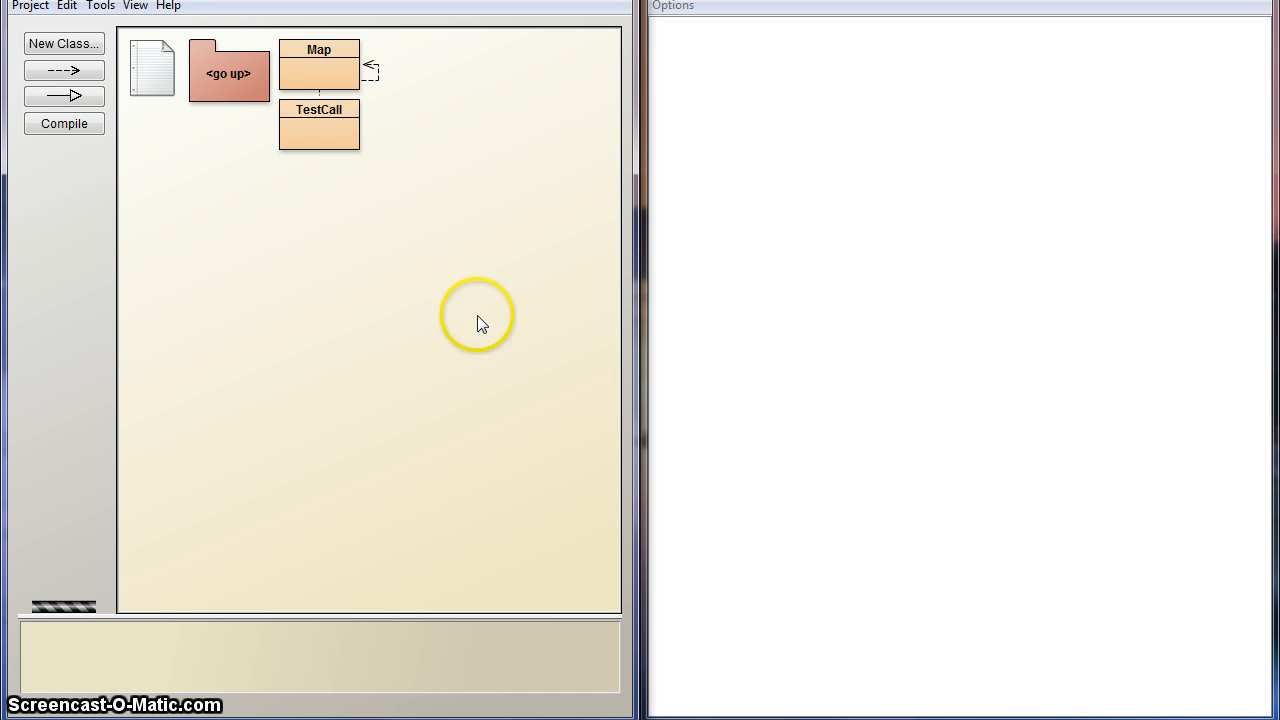
mouse_move(524, 368)
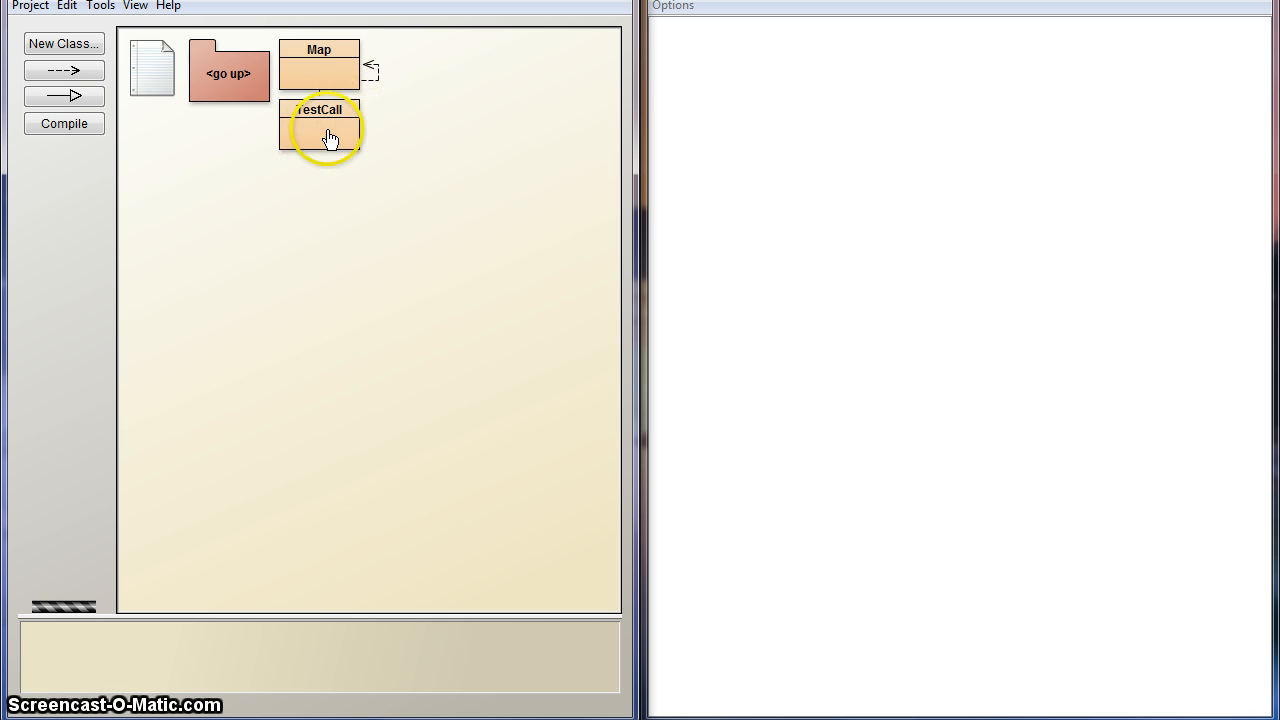
click(320, 128)
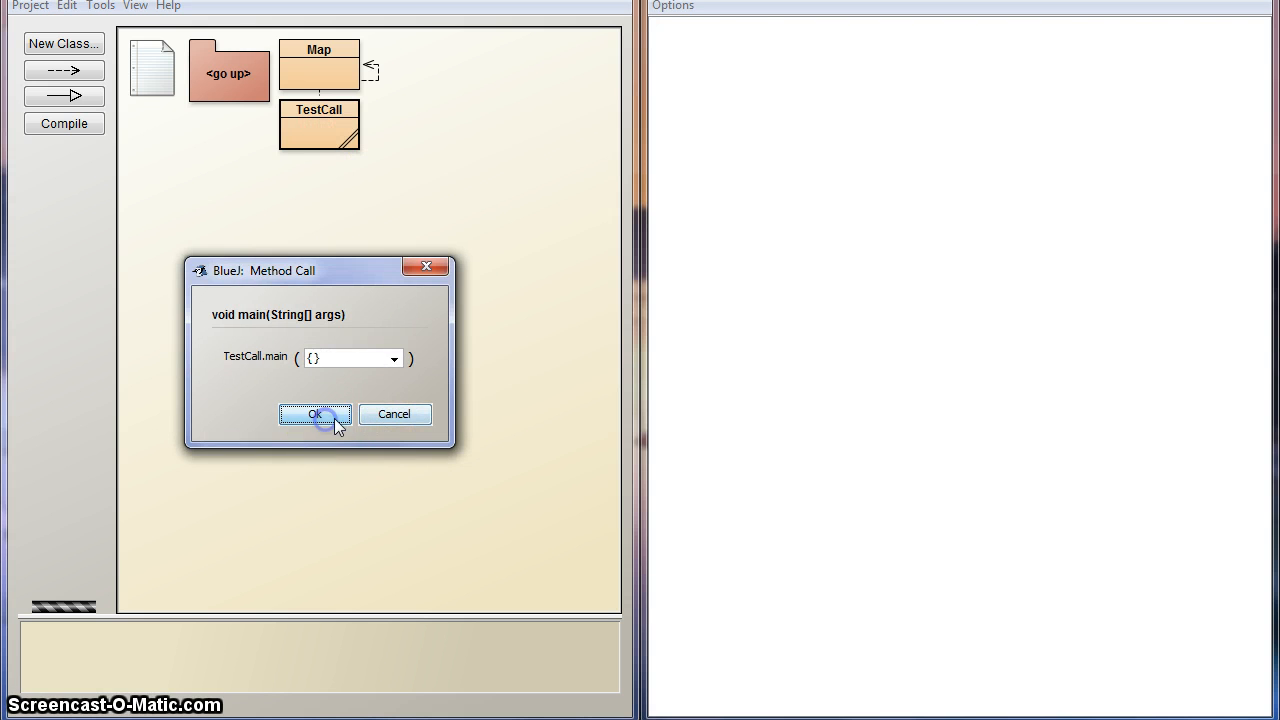
click(314, 414)
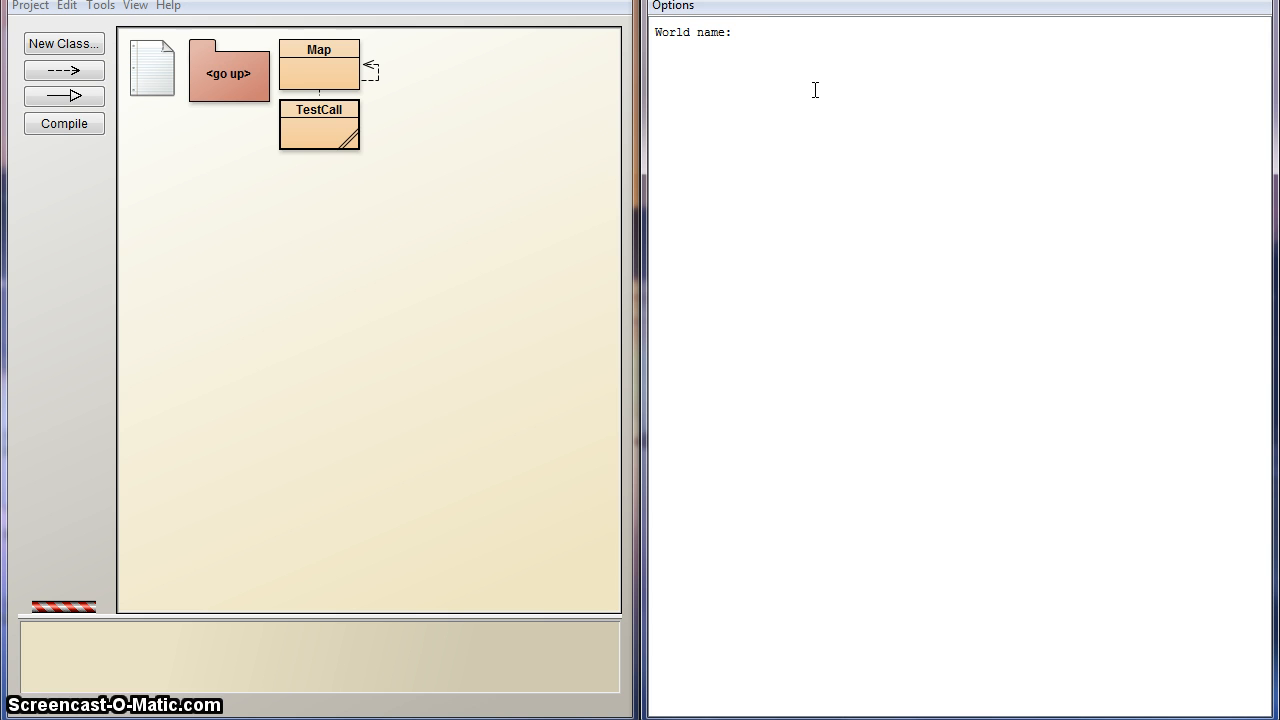
- Enter Fwacer as the world name to generate the Map of Fwacer grid
text(Fwacer)
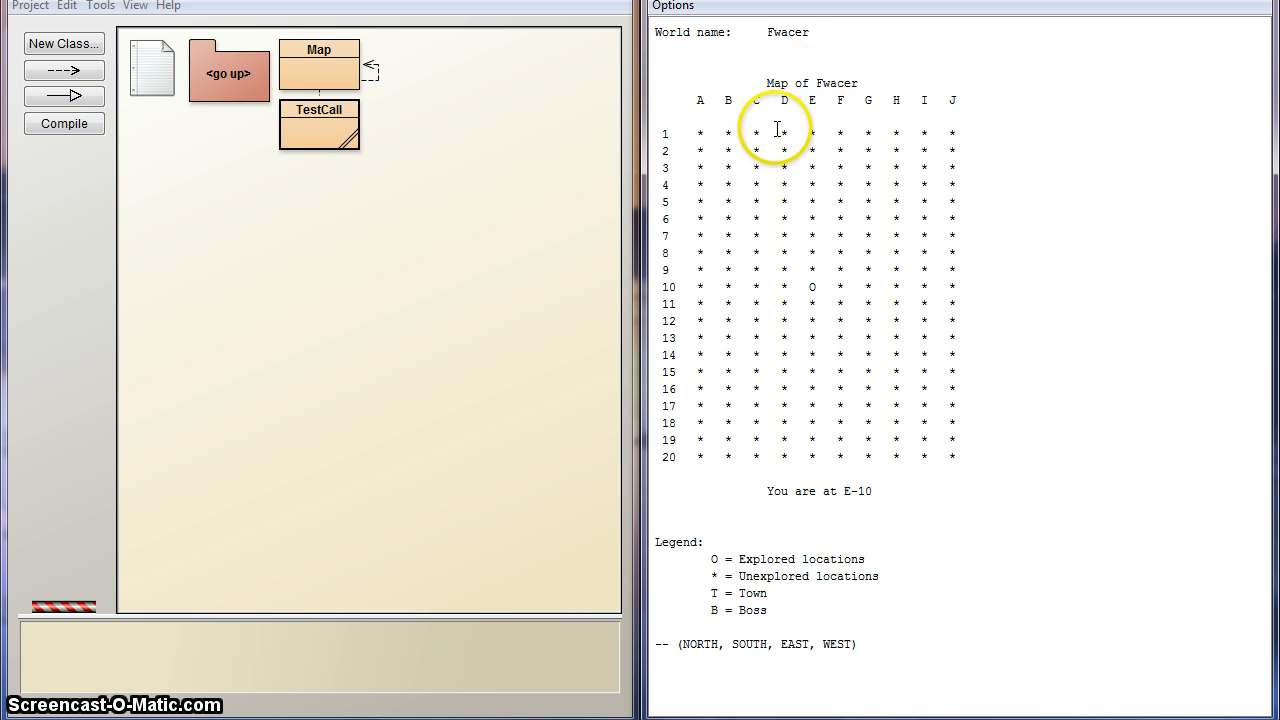
mouse_move(868, 84)
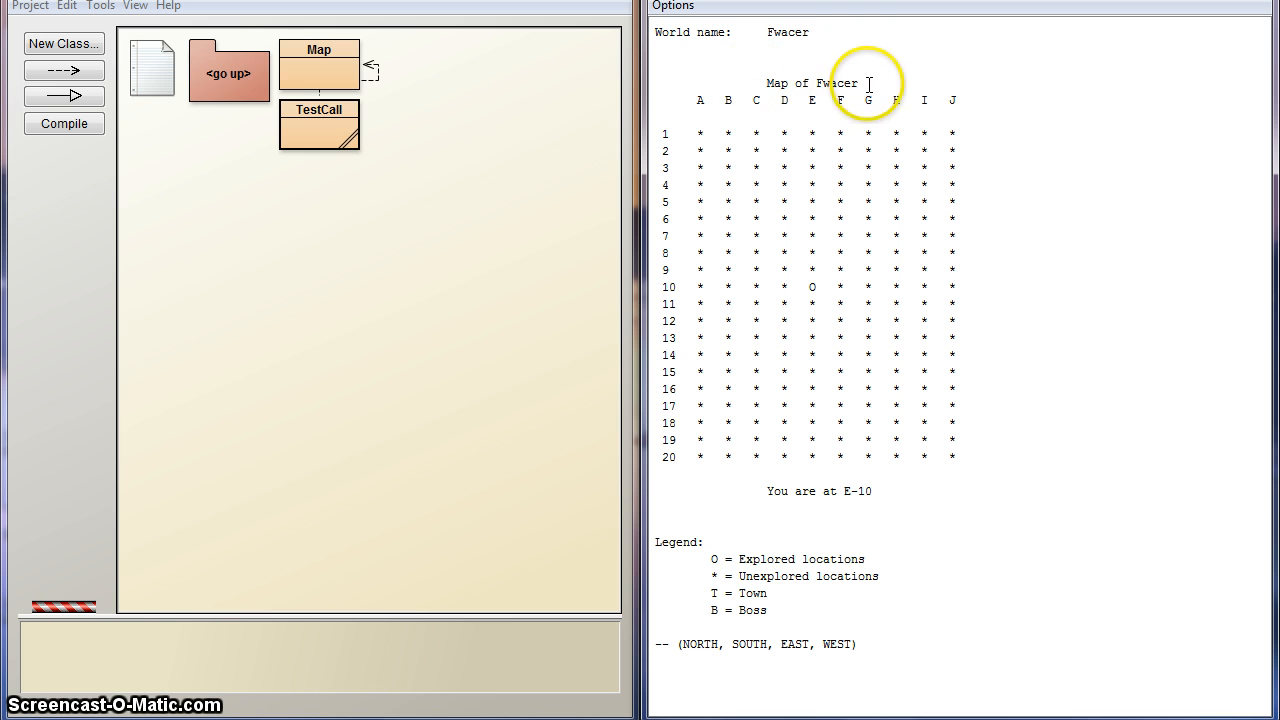
mouse_move(696, 100)
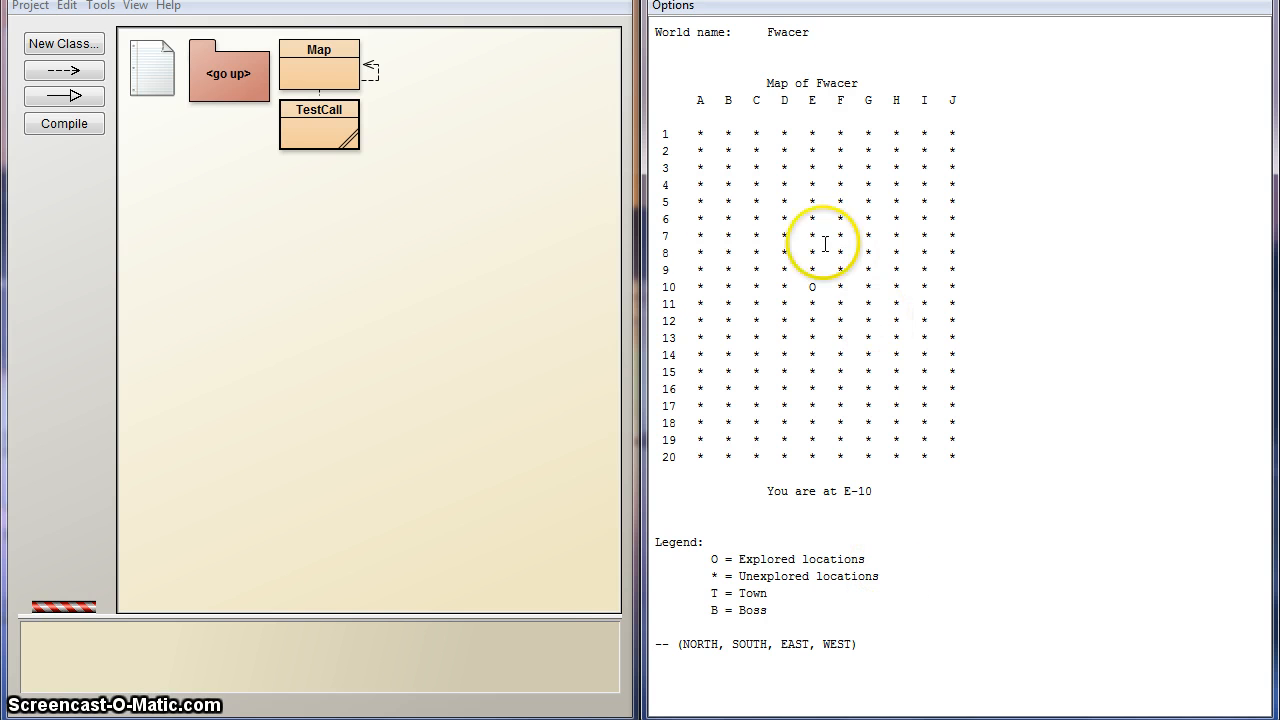
mouse_move(712, 636)
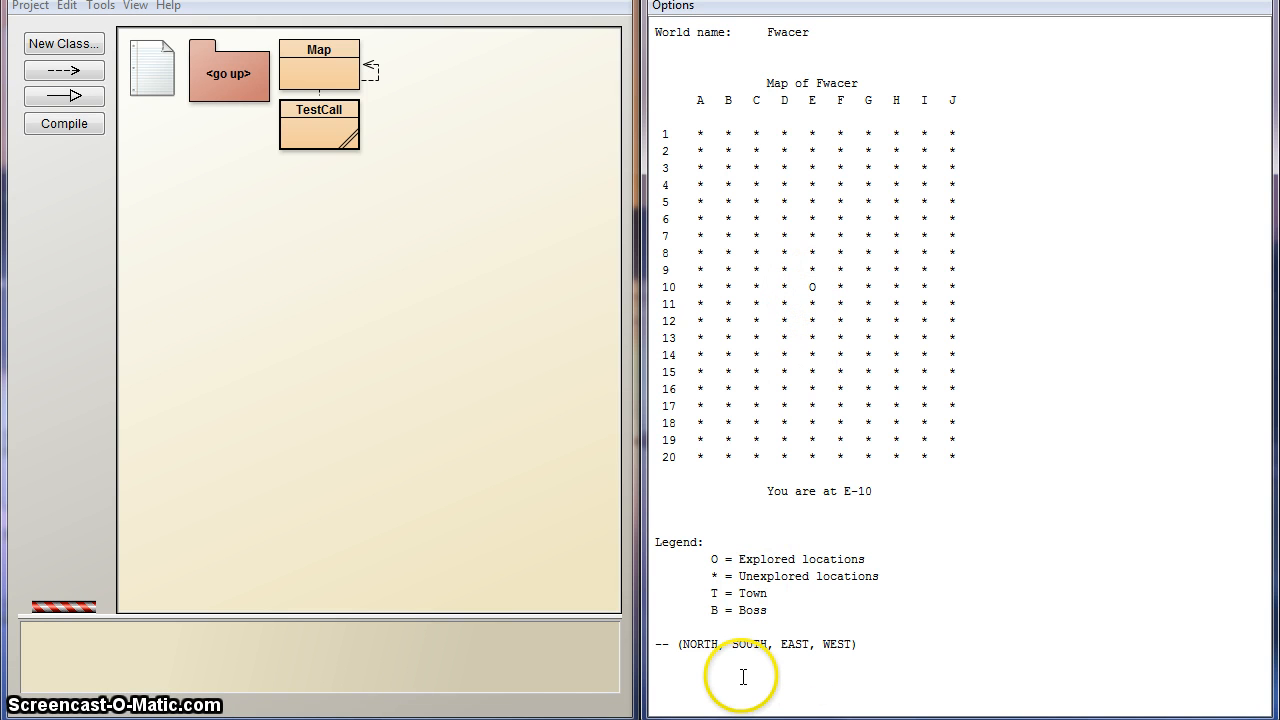
- Move the player NORTH twice, tracing explored cells on the Fwacer map
text(NORTH)
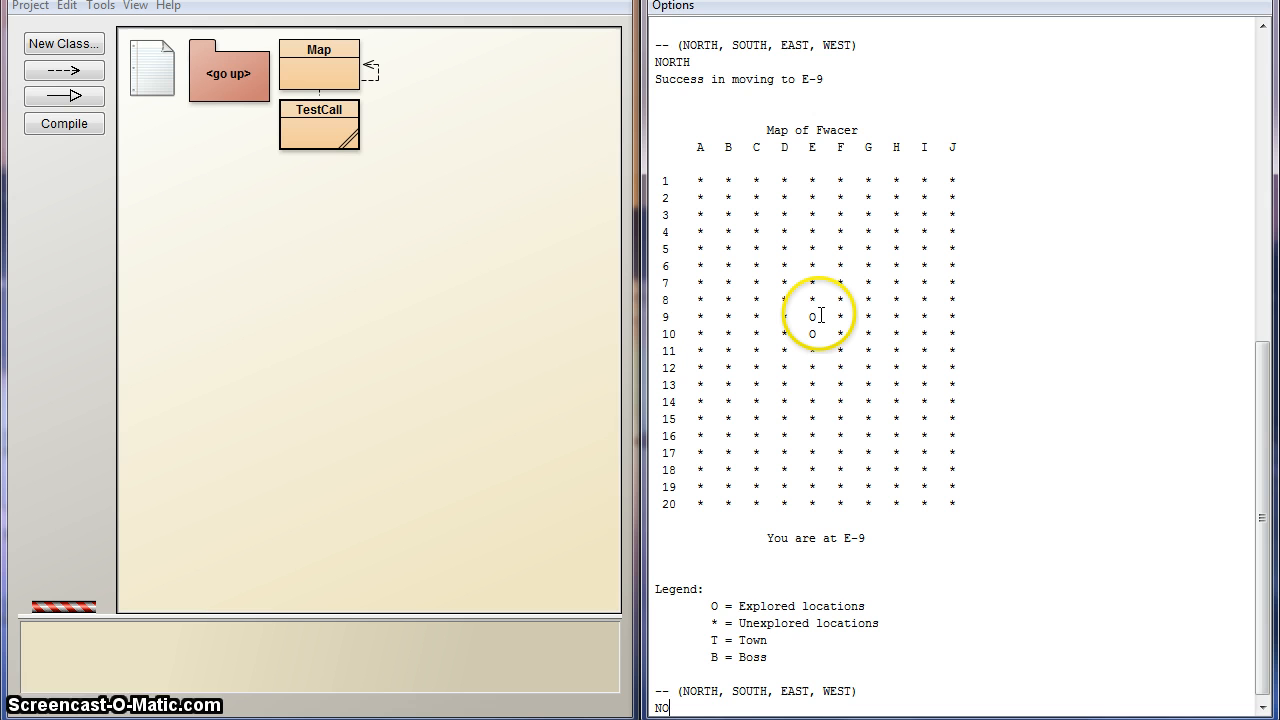
text(NORTH)
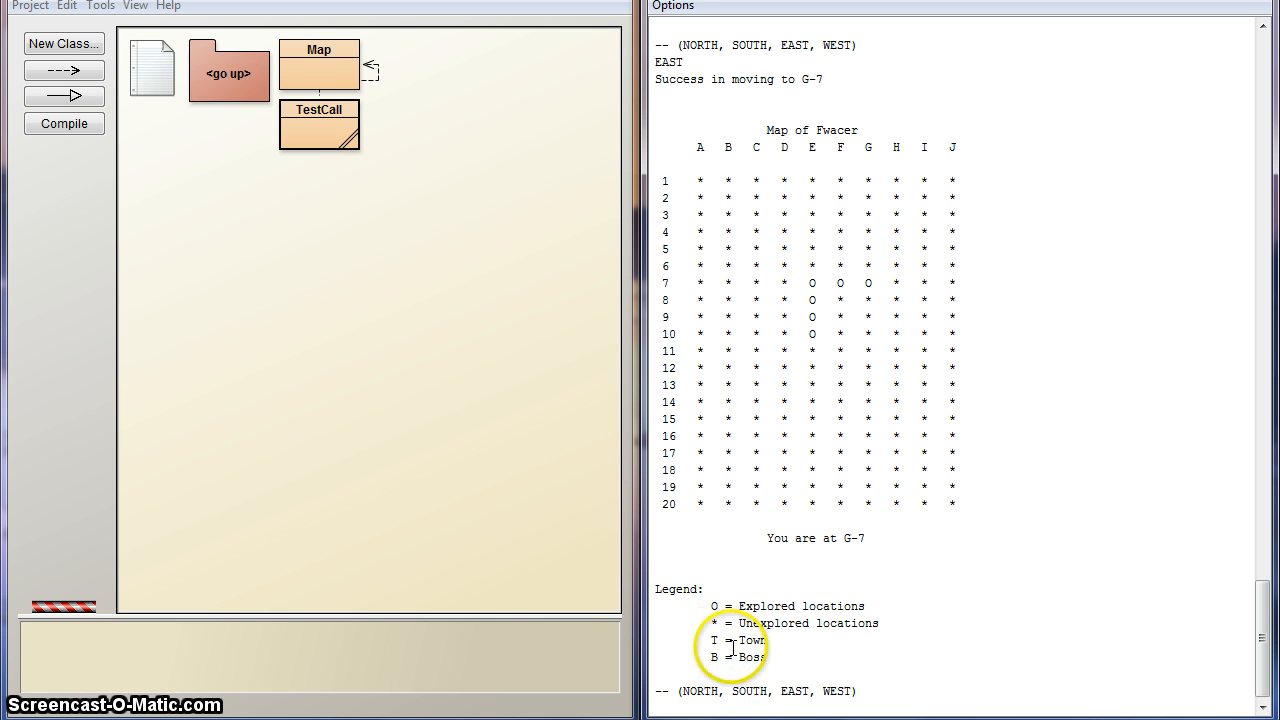
mouse_move(840, 292)
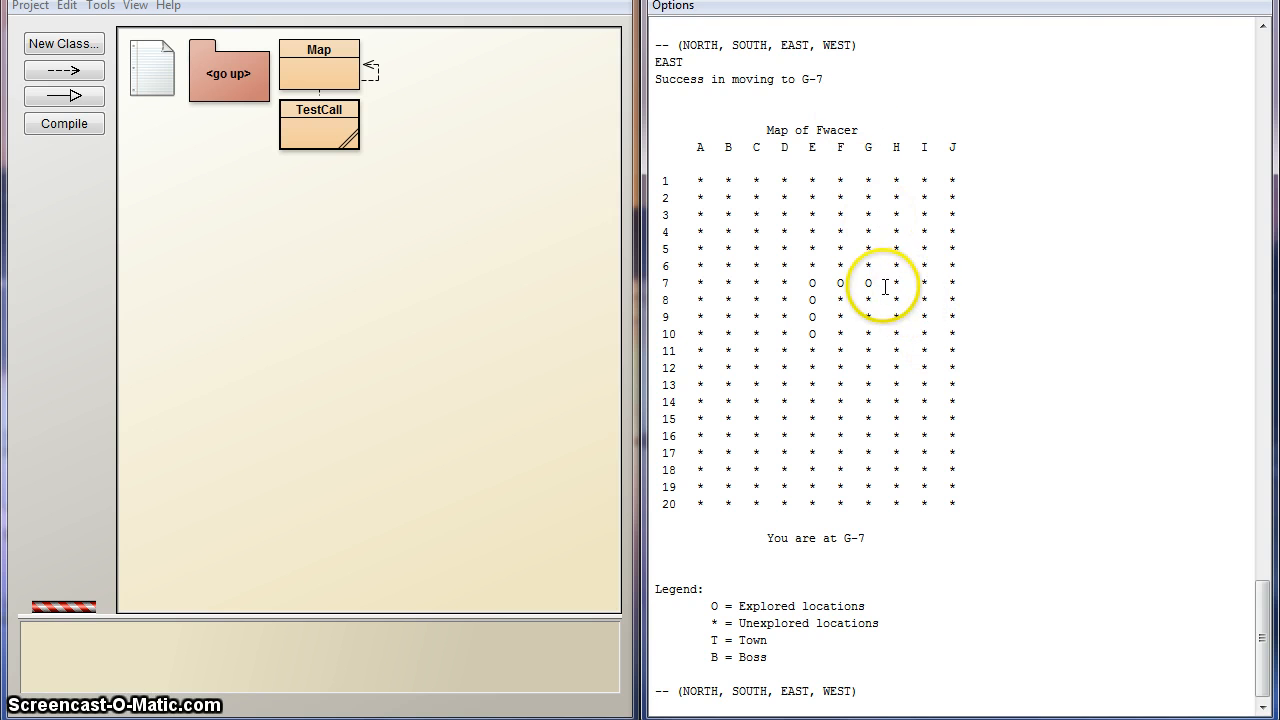
mouse_move(820, 272)
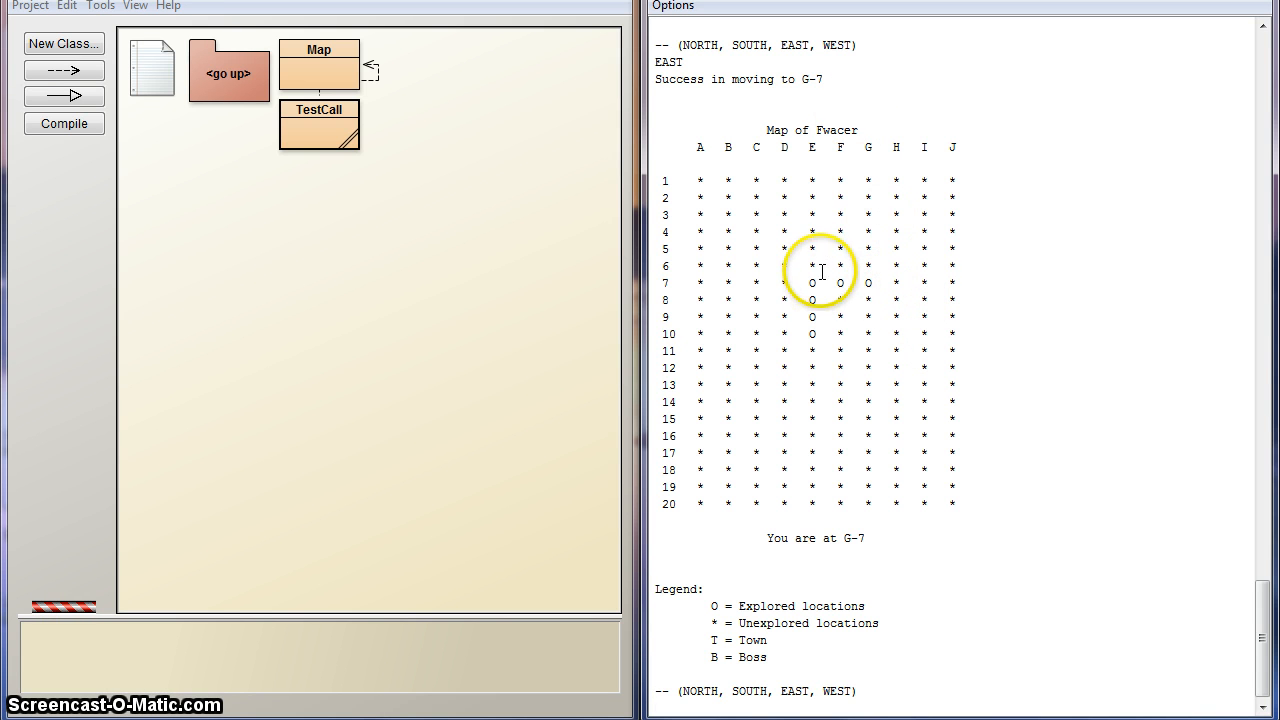
mouse_move(968, 274)
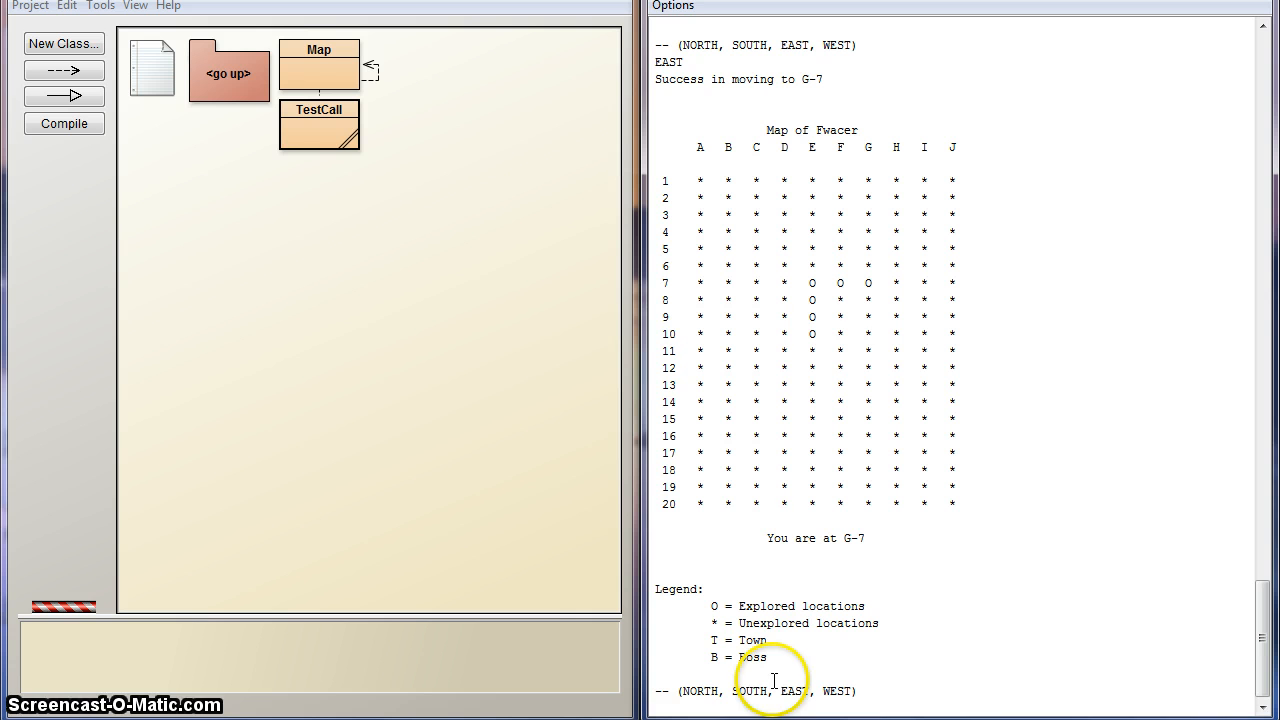
mouse_move(948, 404)
text(TRAVEL)
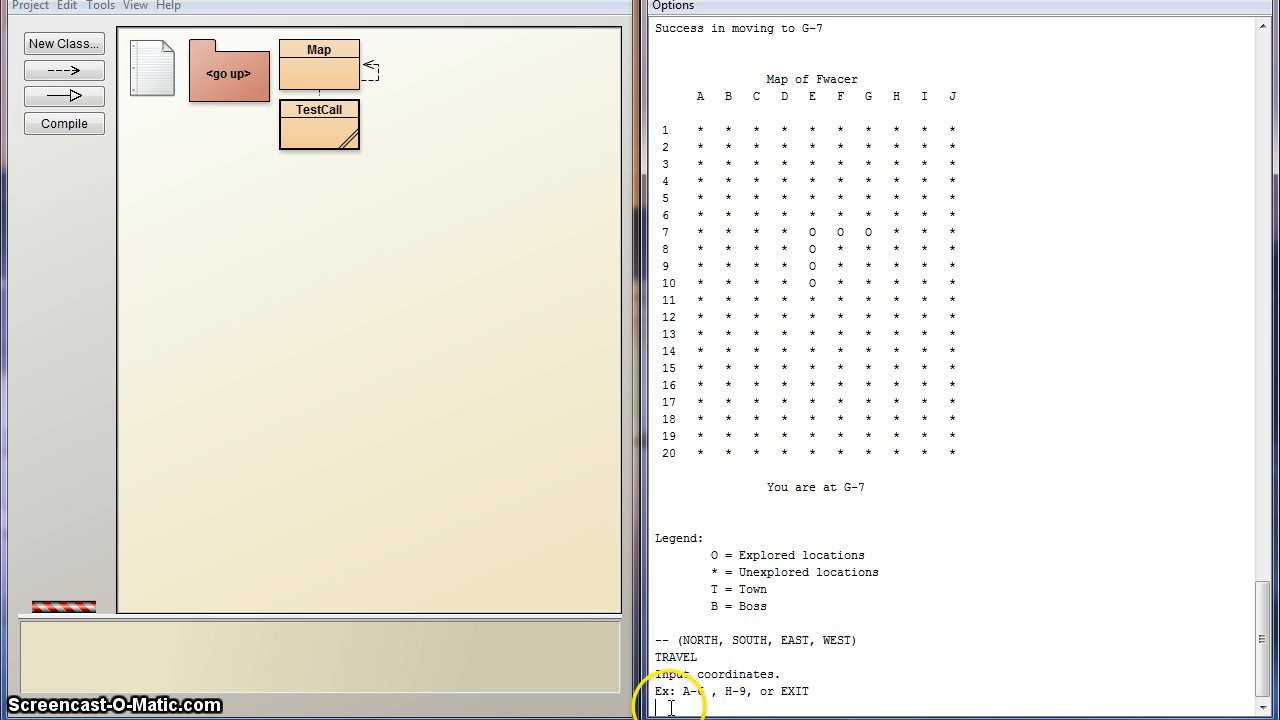
- Enter A-6 as the travel coordinate so the player jumps there
text(A)
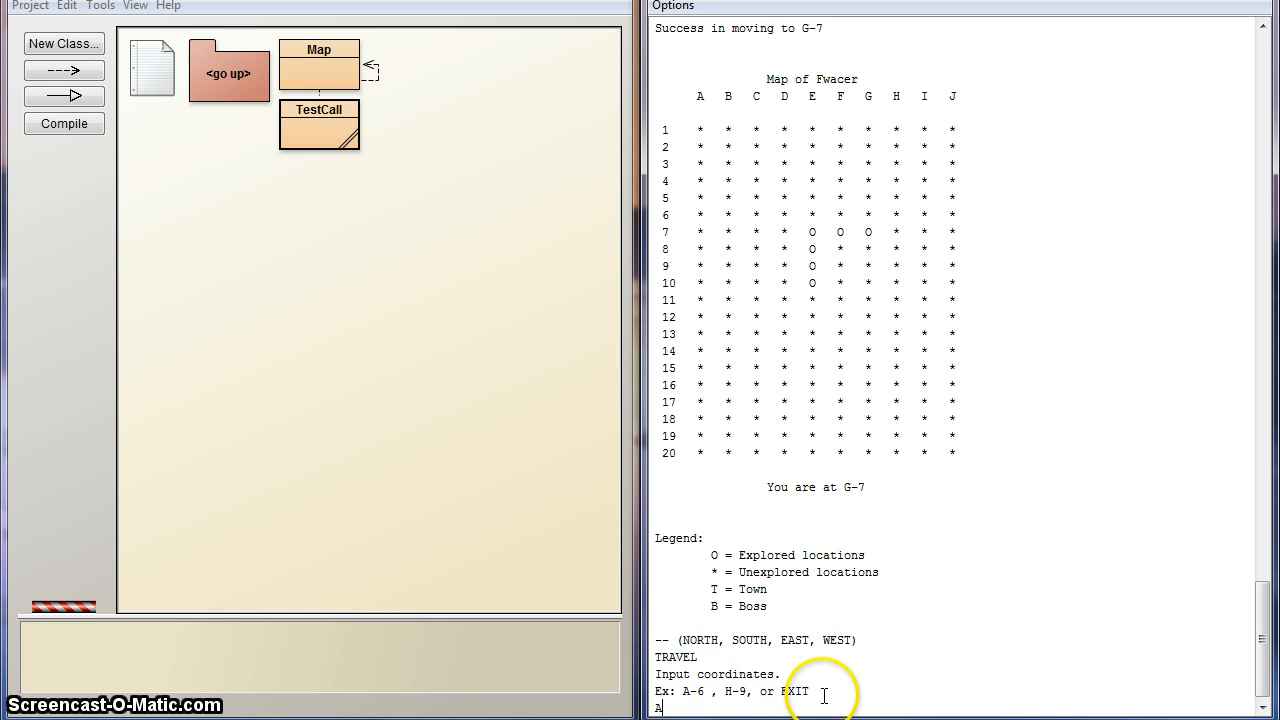
text(-6)
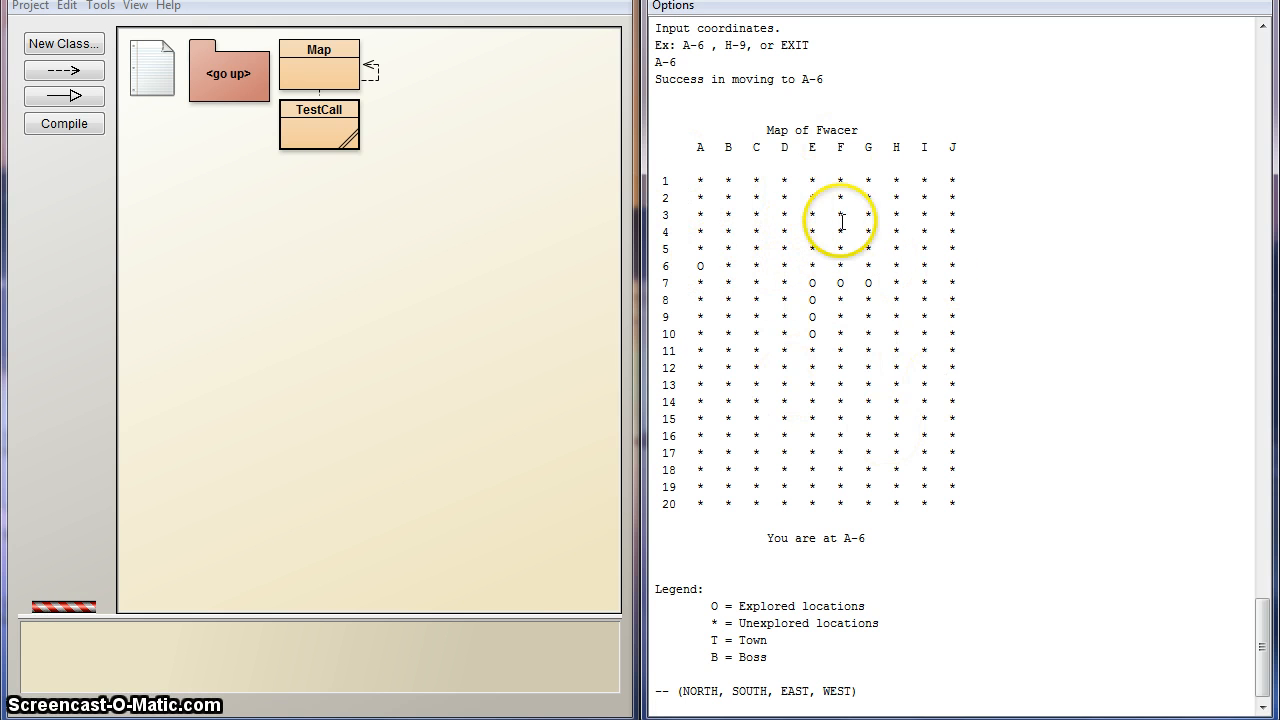
mouse_move(1020, 188)
text(LEFT)
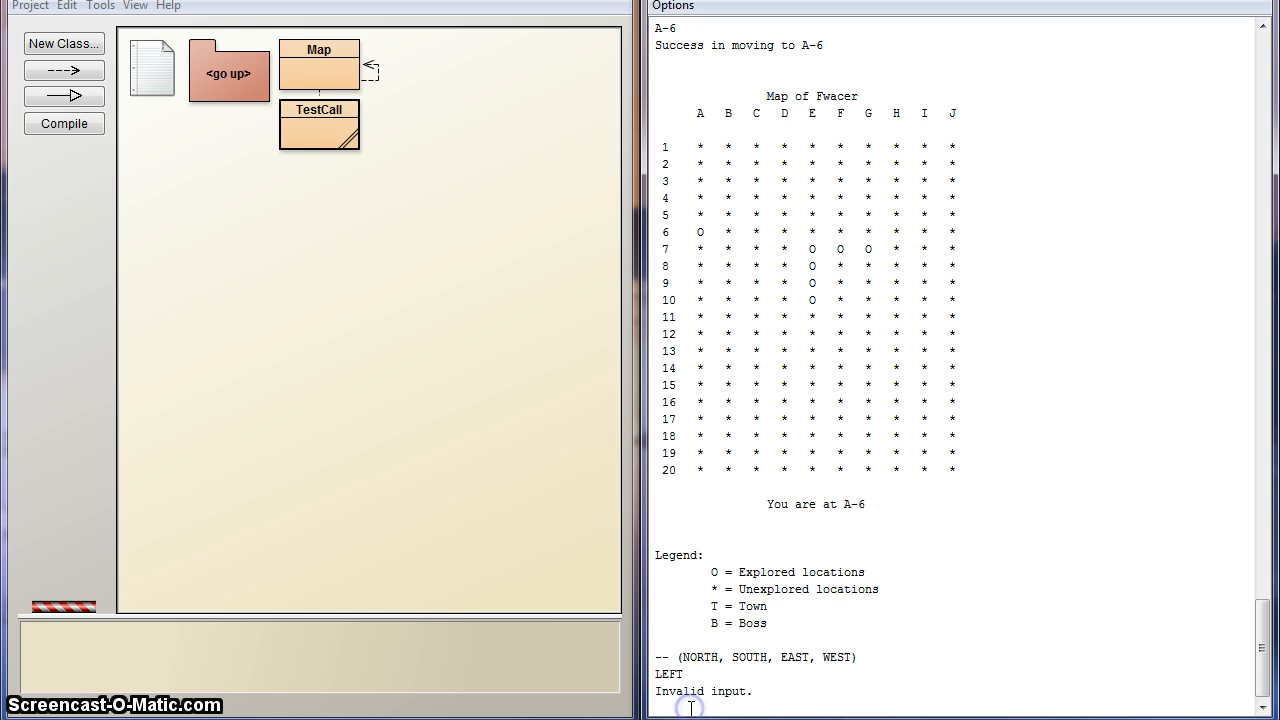
- Move WEST from A-6 so the player wraps around to J-5
text(W)
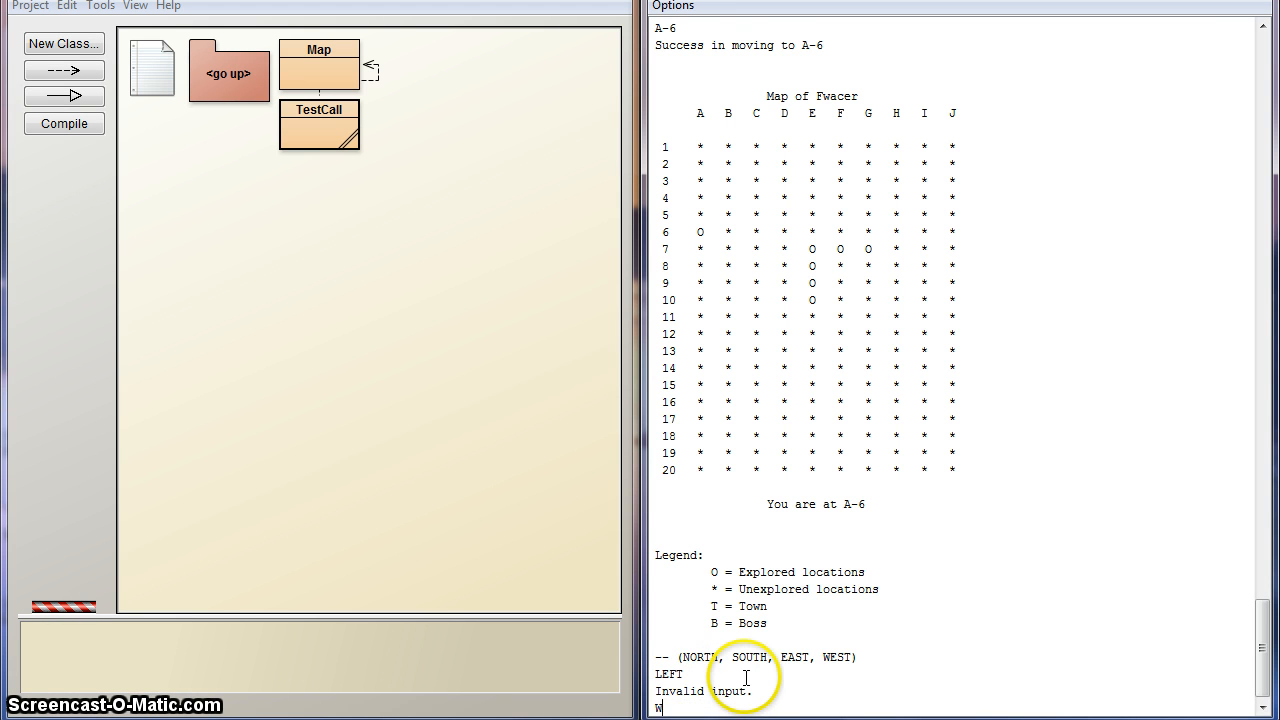
text(WEST)
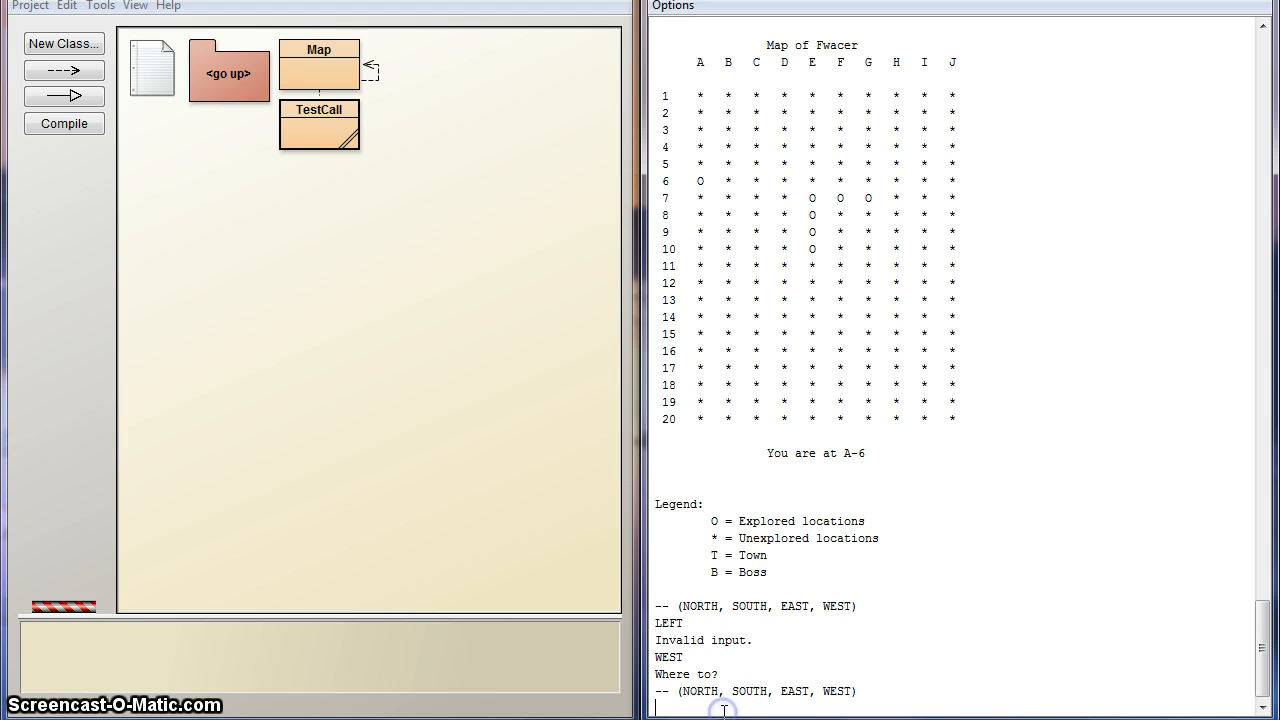
text(WEST)
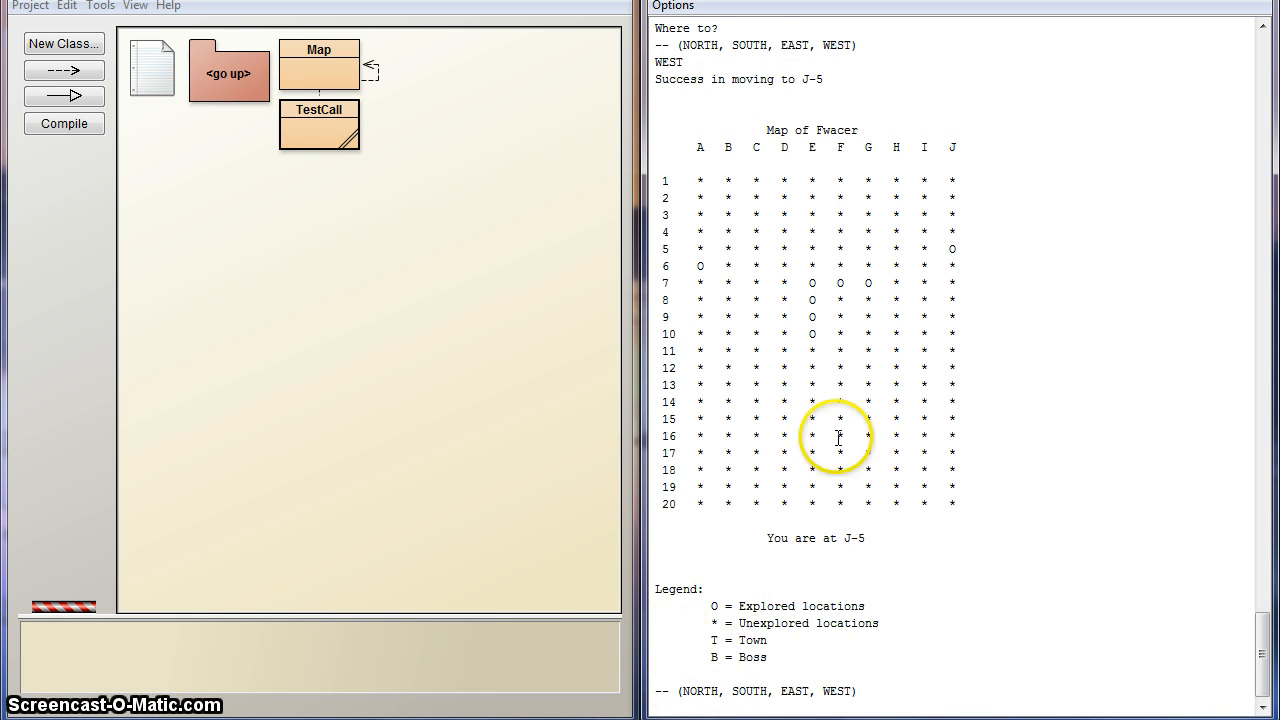
mouse_move(958, 248)
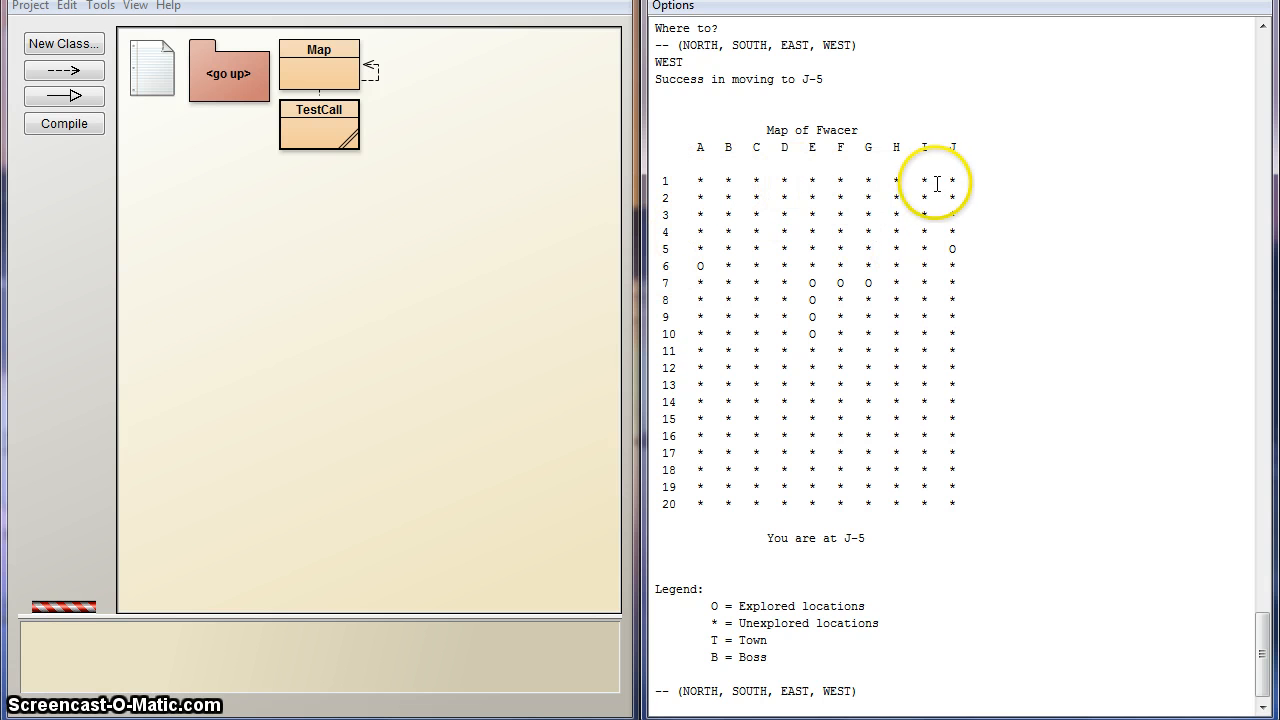
mouse_move(706, 190)
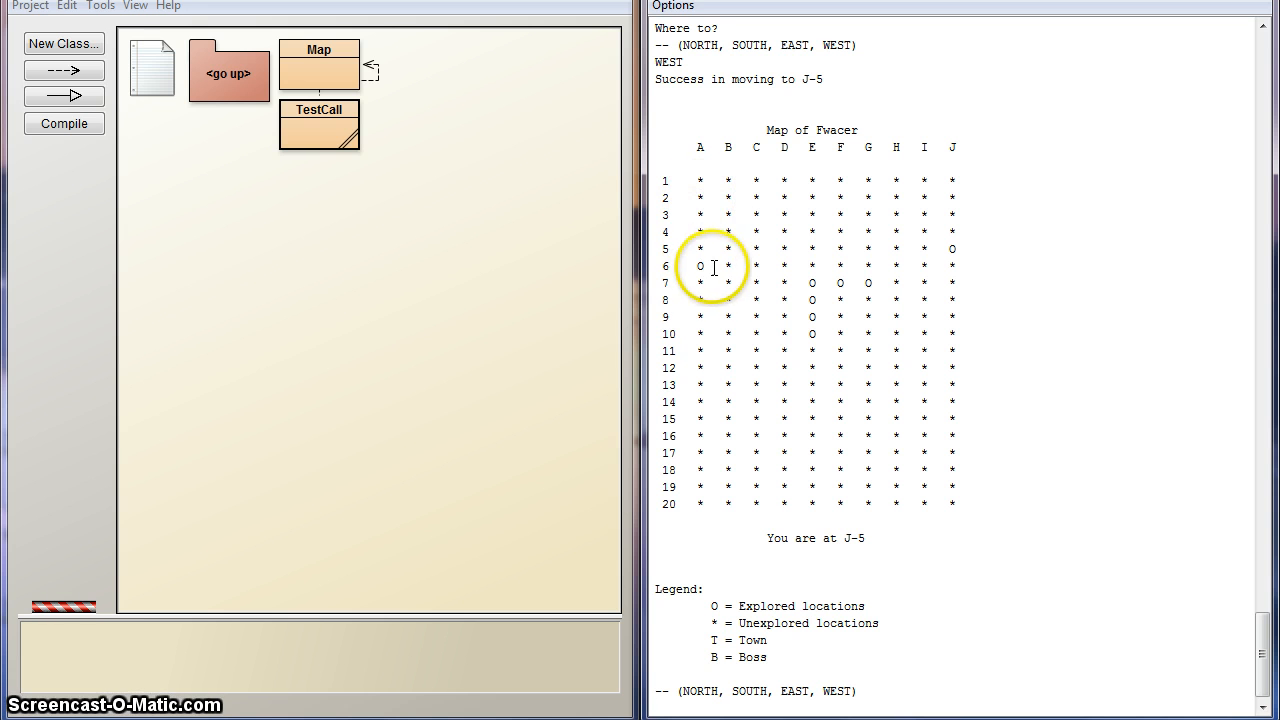
mouse_move(780, 250)
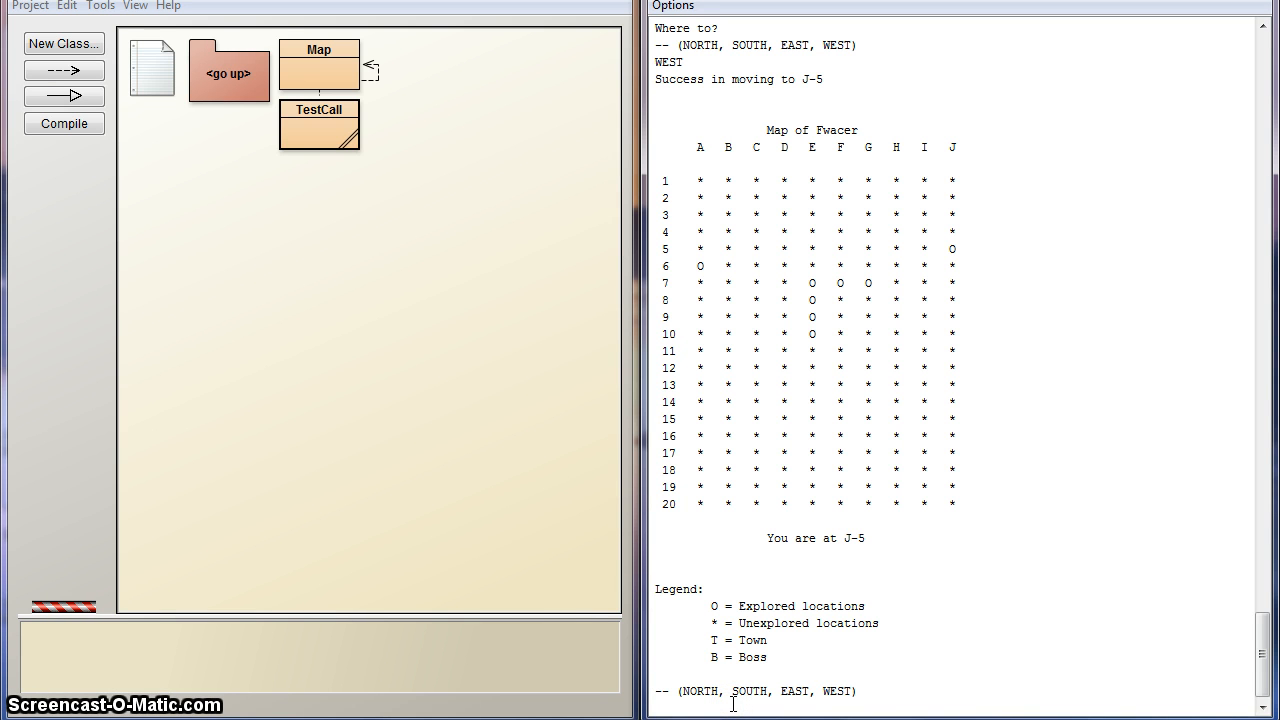
- TRAVEL to C-20, then try SOUTH past the bottom edge for a boundary warning
text(TRAV)
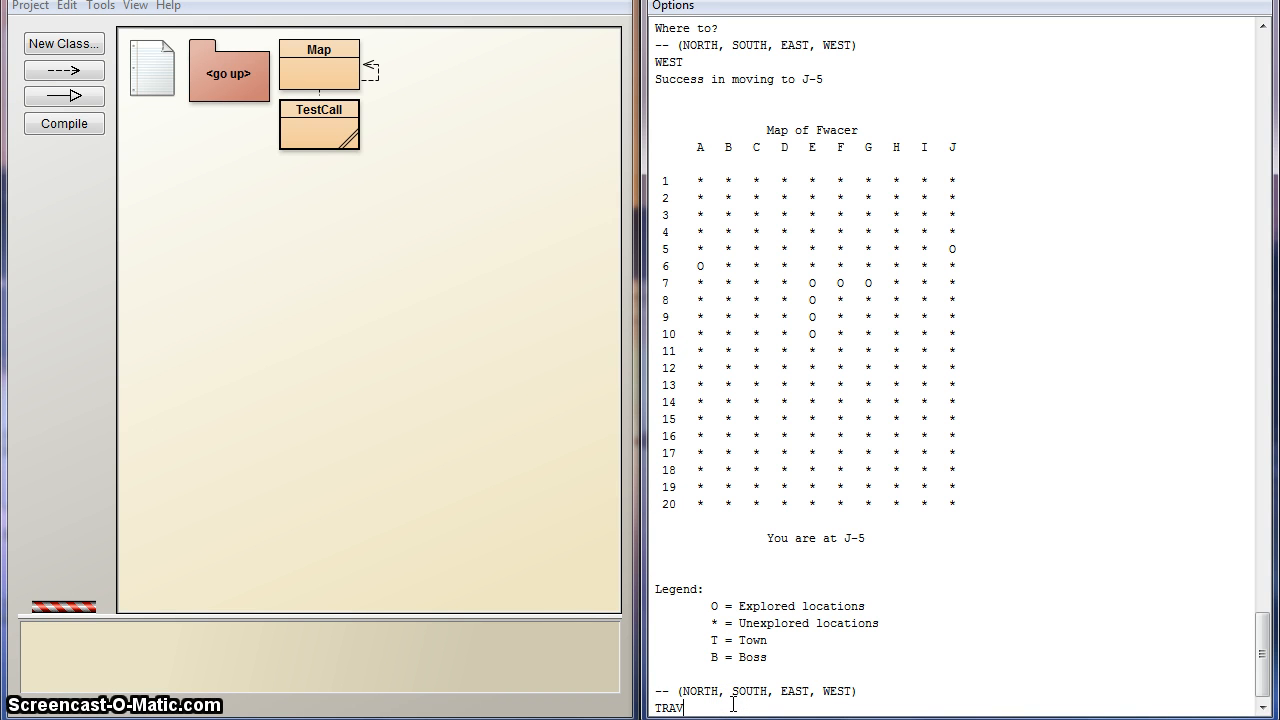
text(TRAVEL)
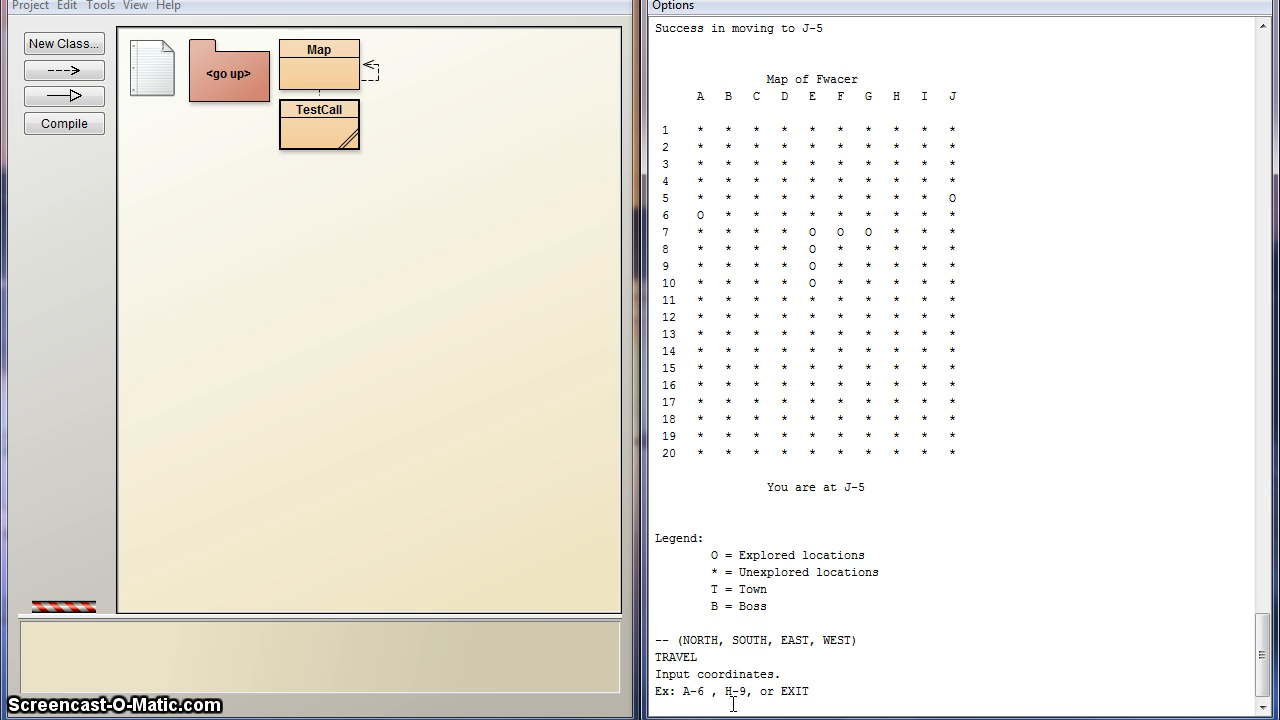
text(c)
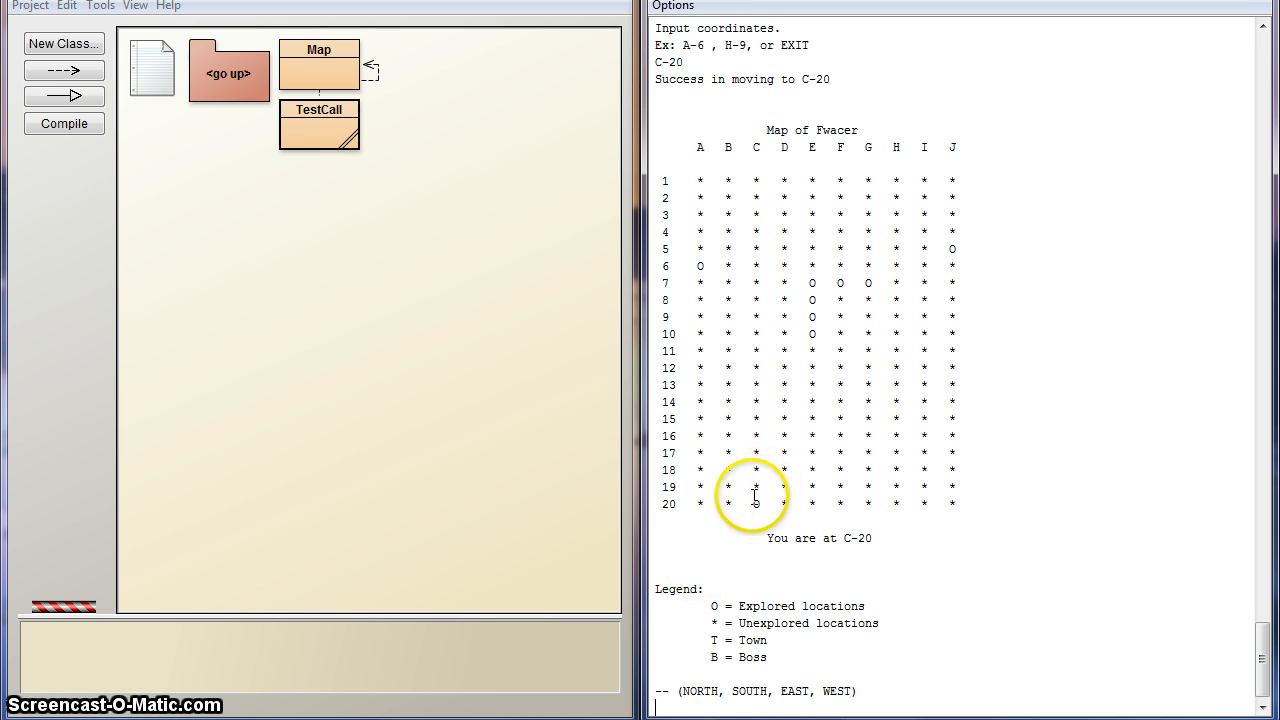
text(SOUTH)
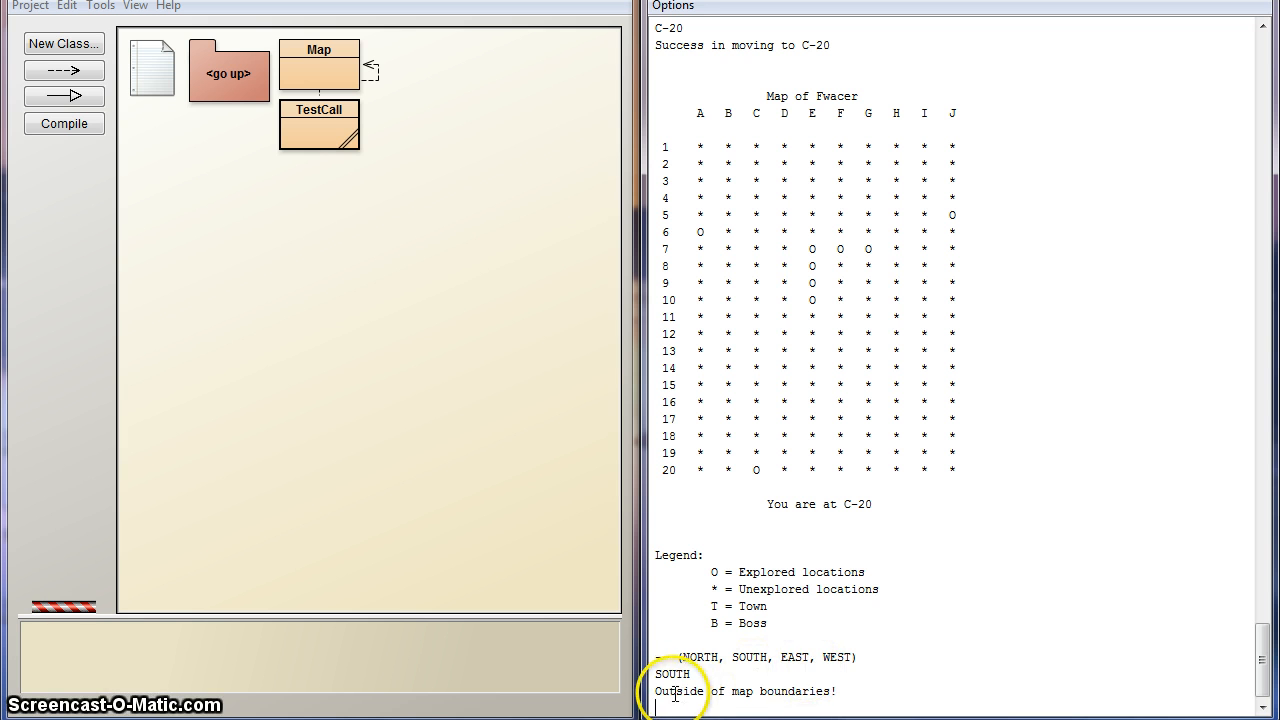
mouse_move(996, 408)
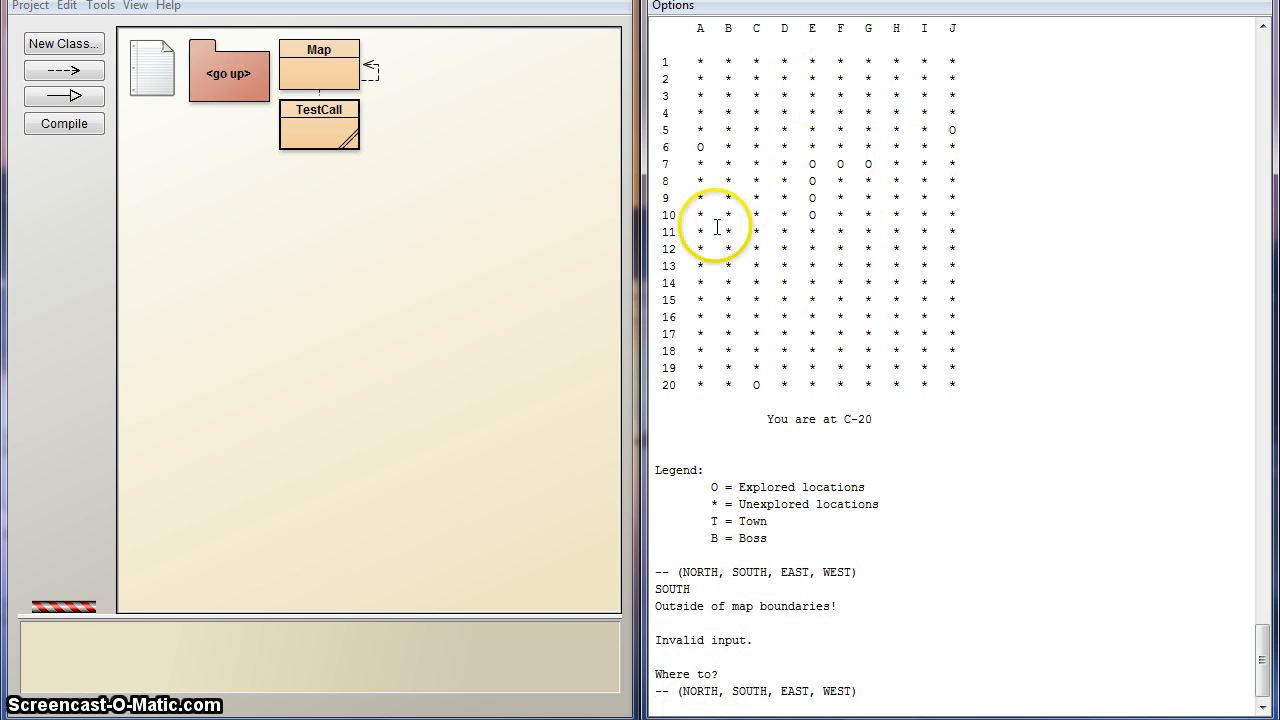
mouse_move(1024, 444)
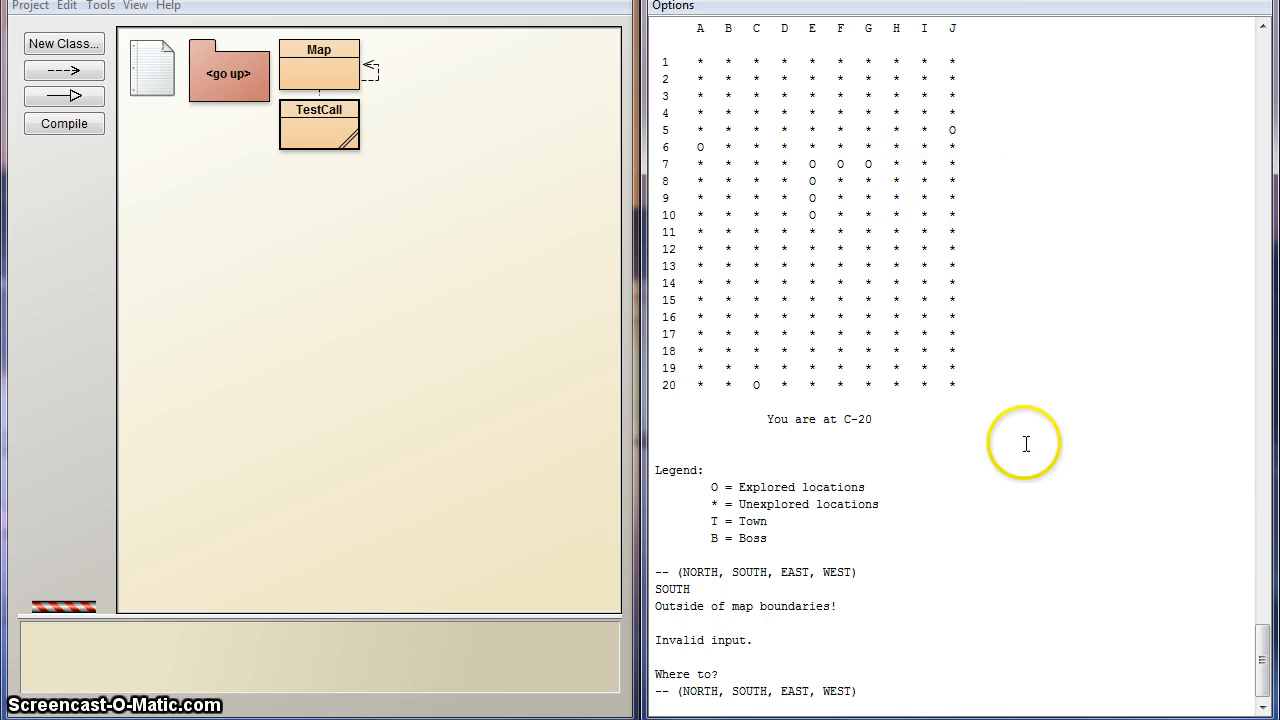
mouse_move(756, 292)
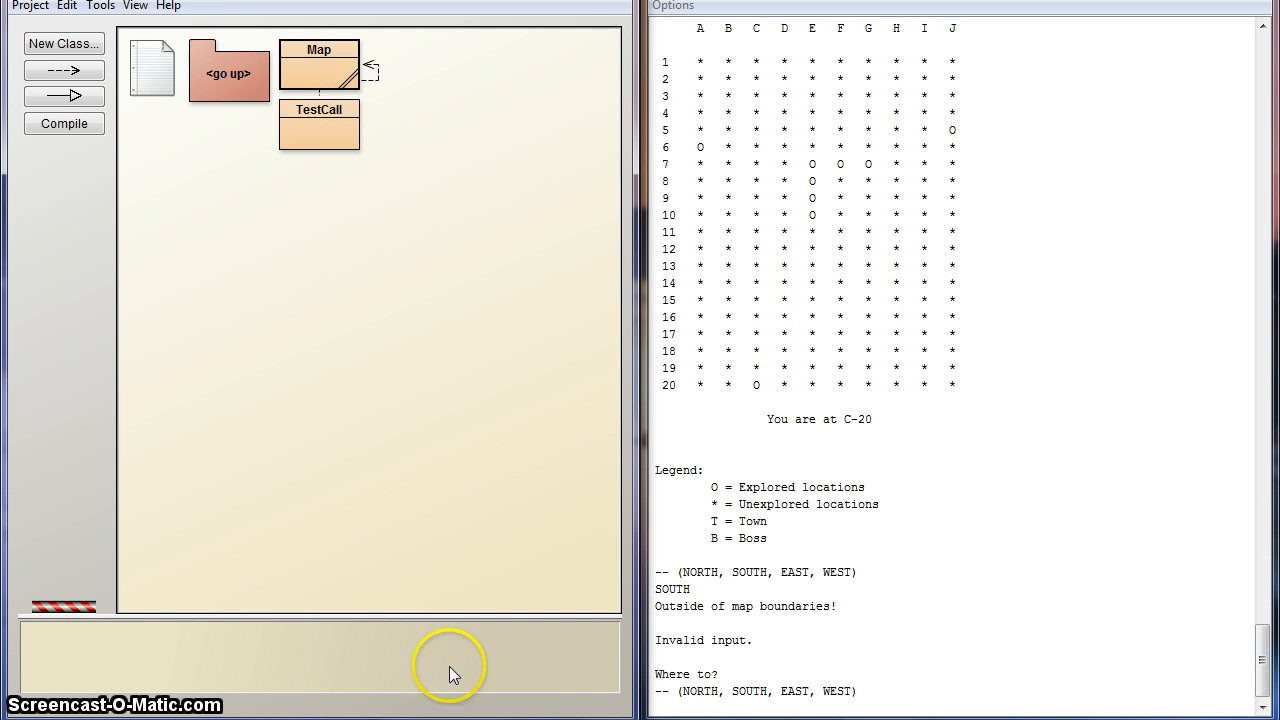
- Switch to the other open BlueJ window
key(alt+tab)
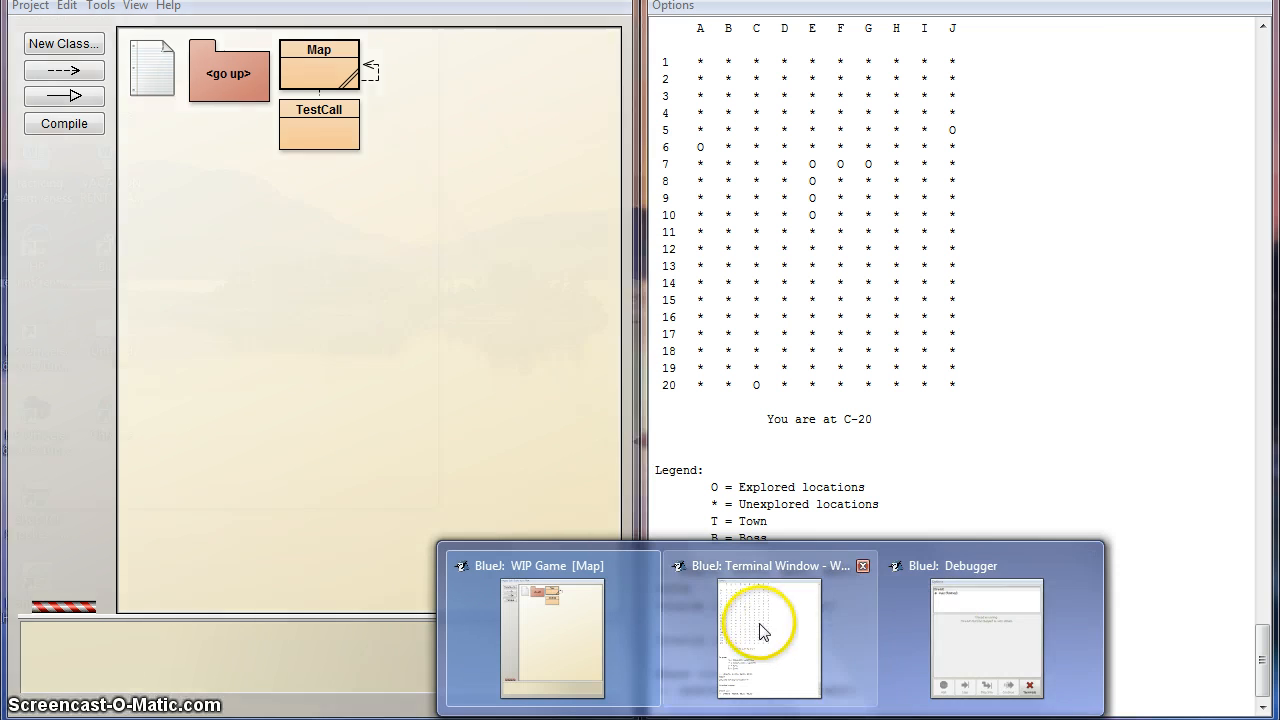